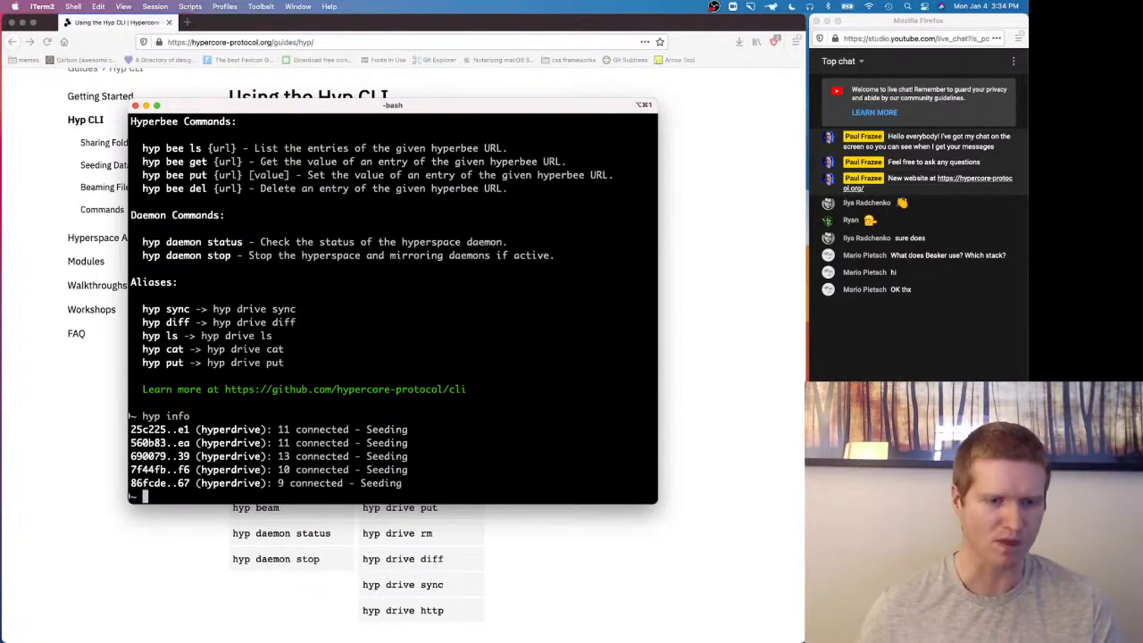
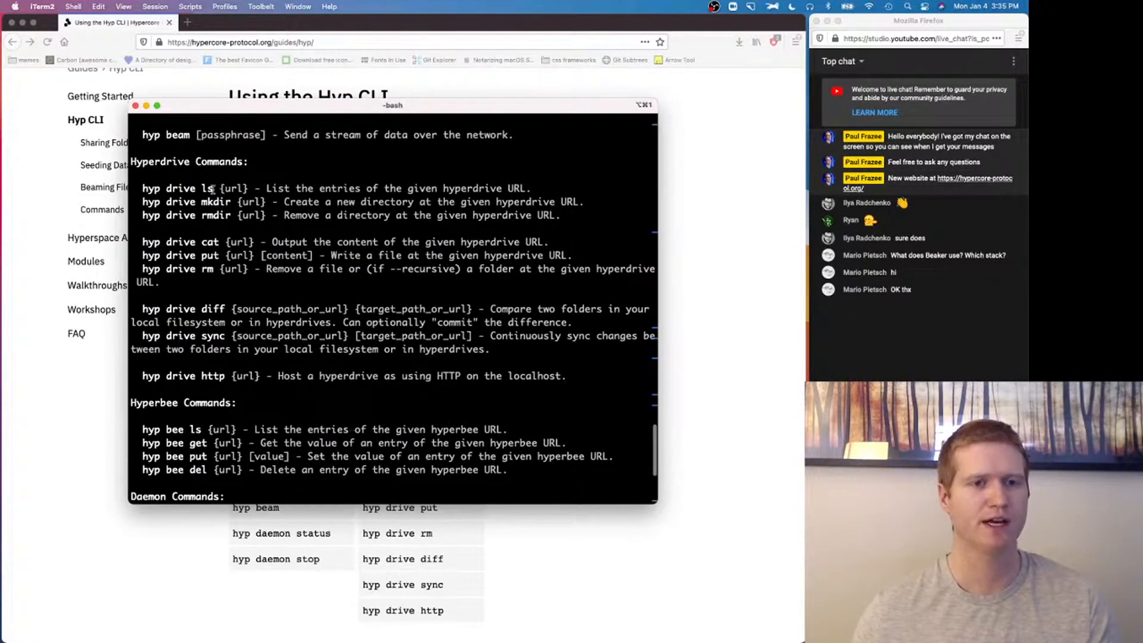
- List seeded drives with full keys, list drive 6900790c…'s files, and start reading its readme
double_click(216, 215)
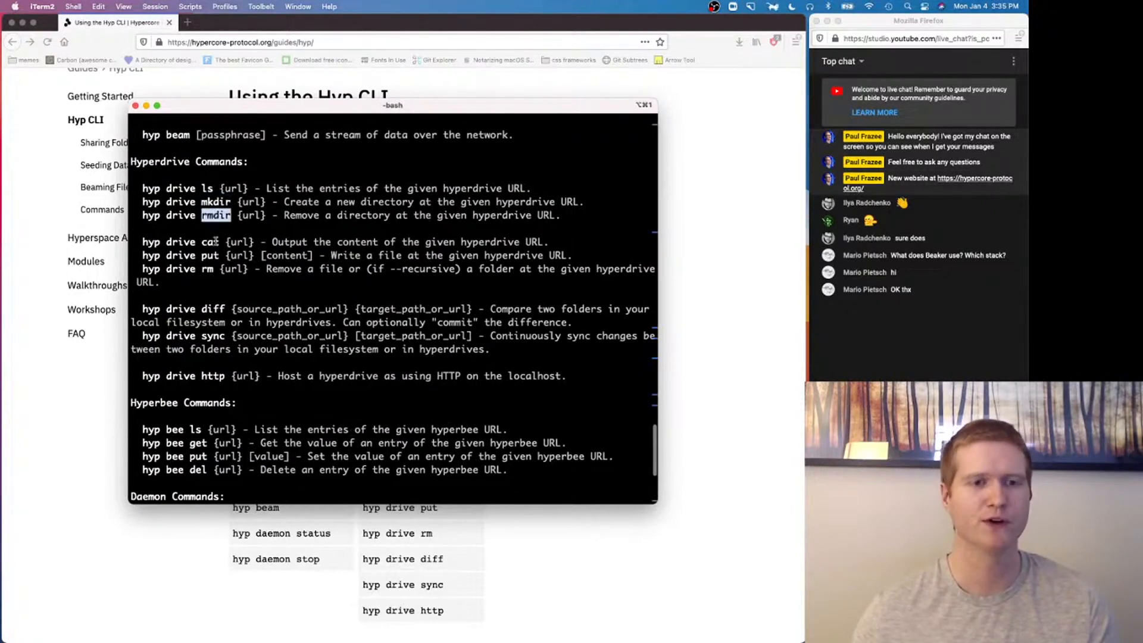
double_click(209, 241)
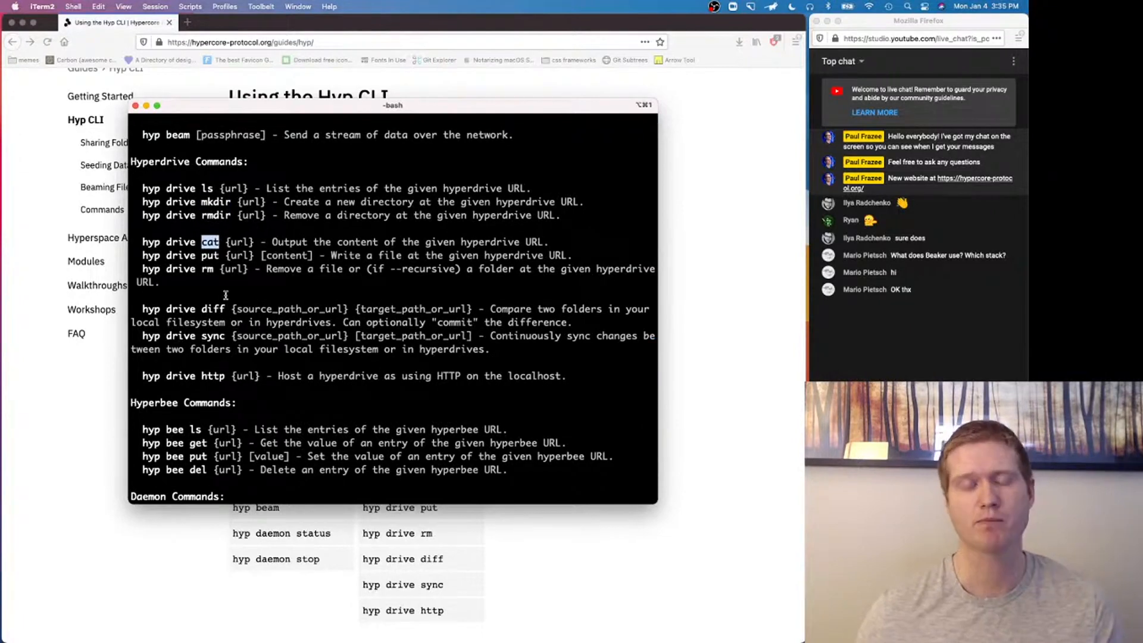
double_click(209, 256)
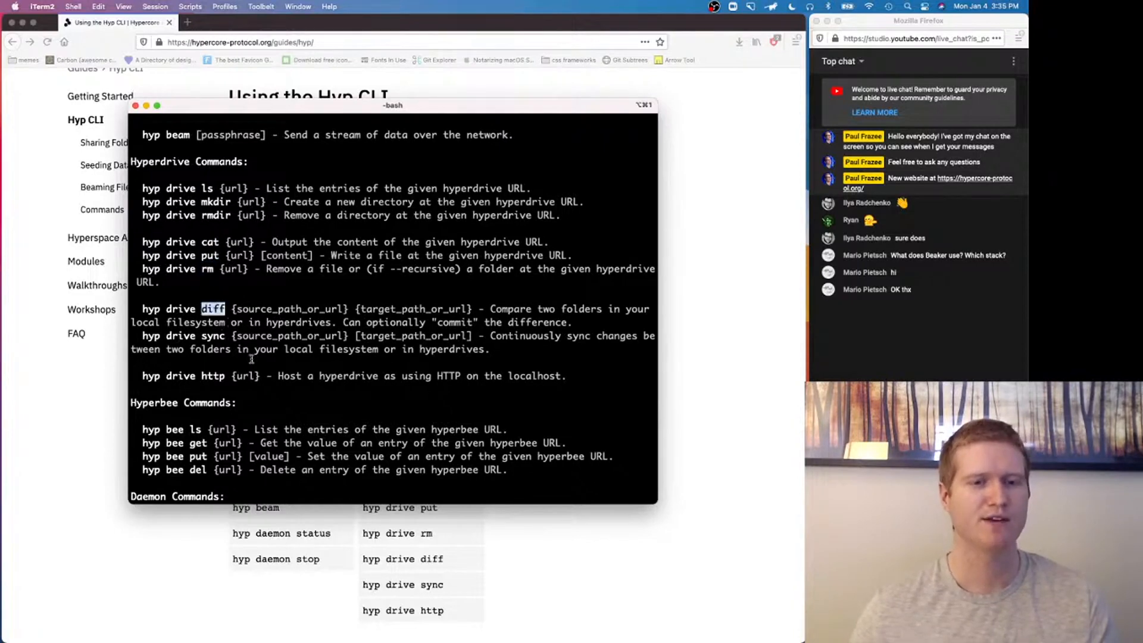
scroll("down", 3)
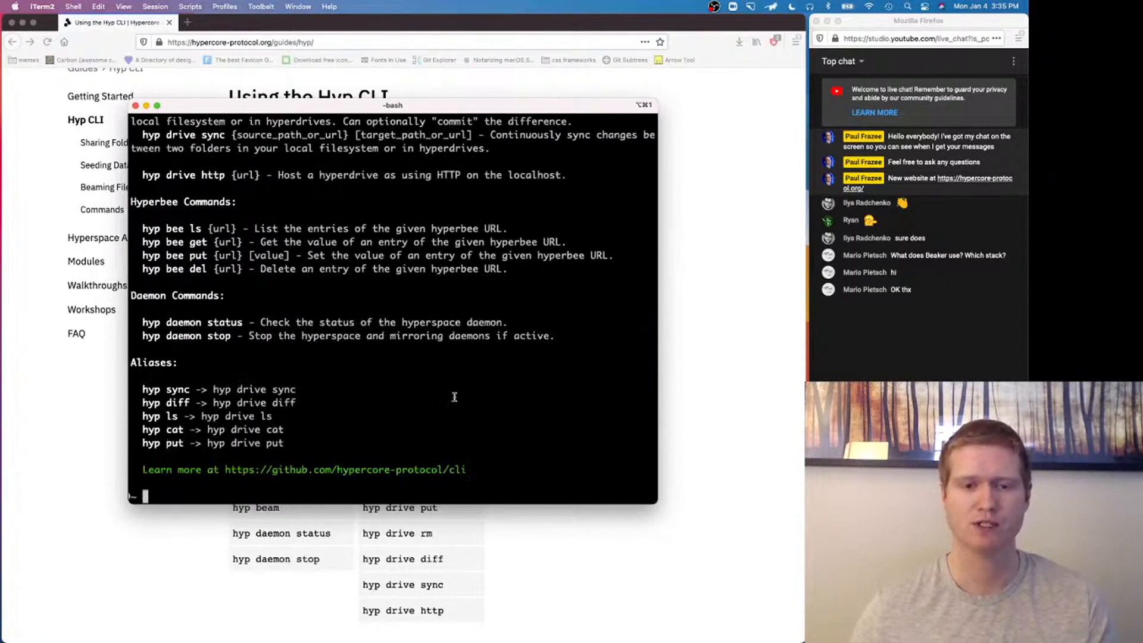
type("hyp driff")
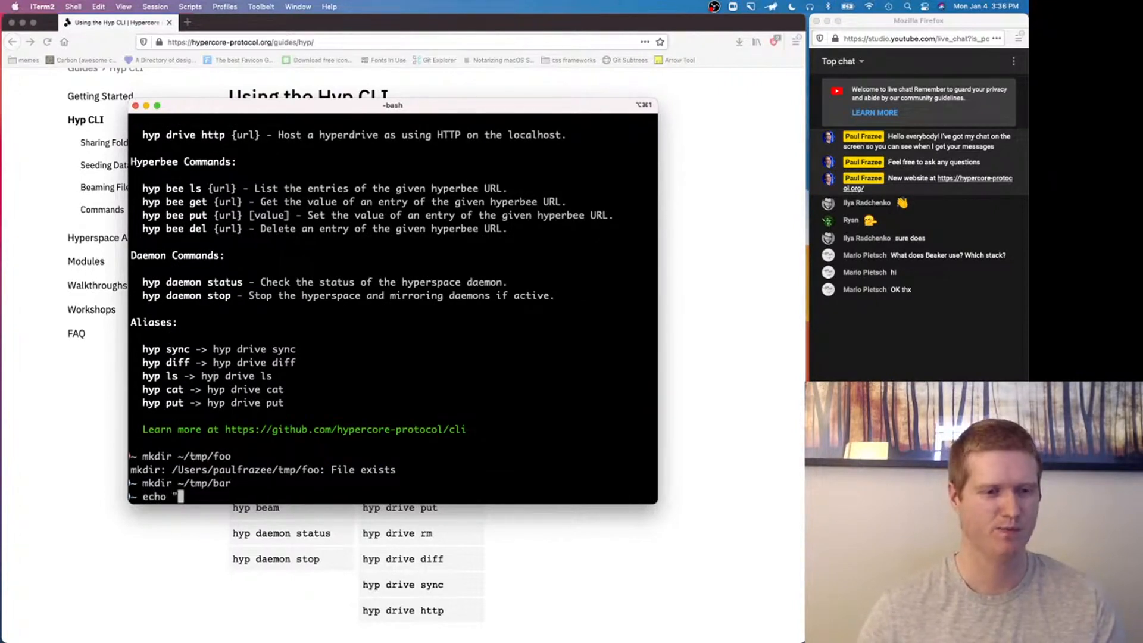
- Write "hello" into ~/tmp/bar/test.txt and list the ~/tmp folder
type("hello\"")
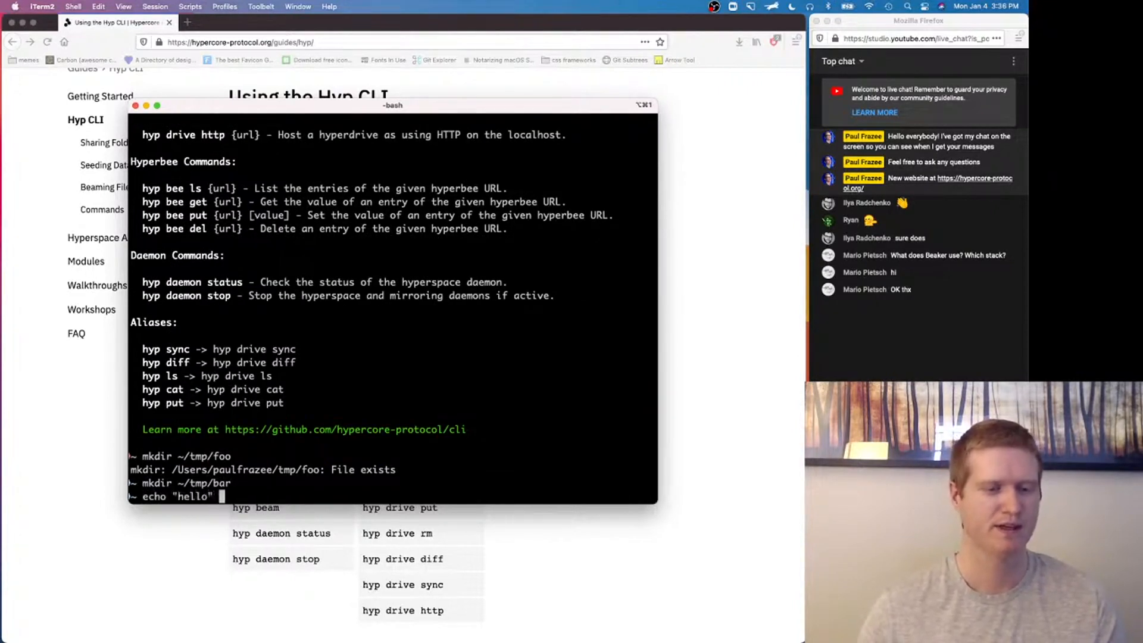
type("> ~/tmp/bar/test.txt")
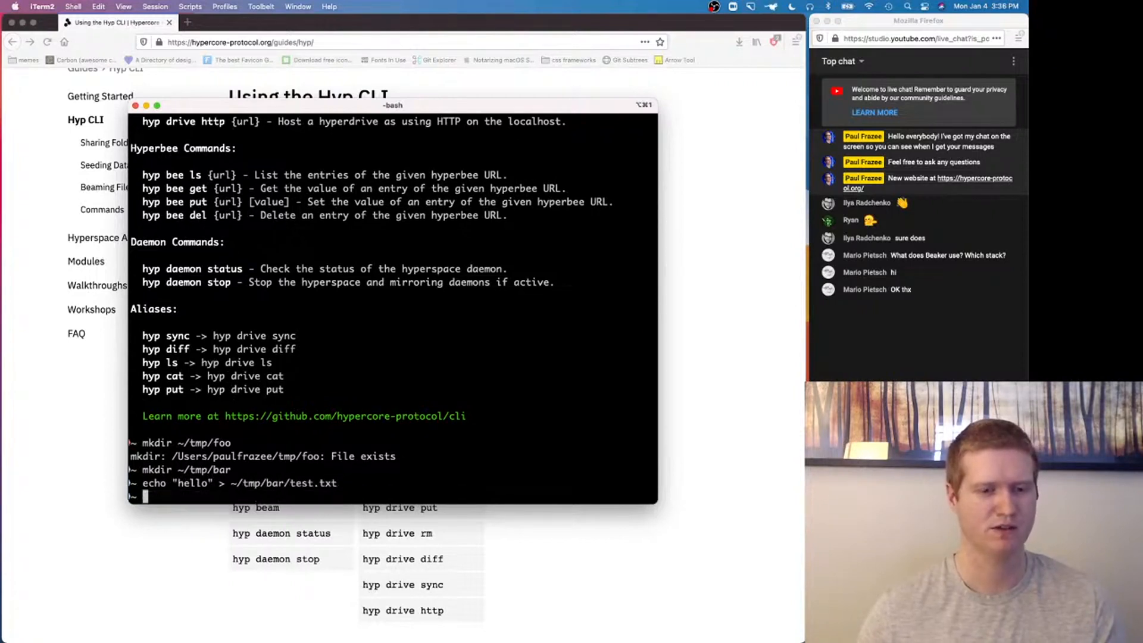
type("ls ~/tmp/")
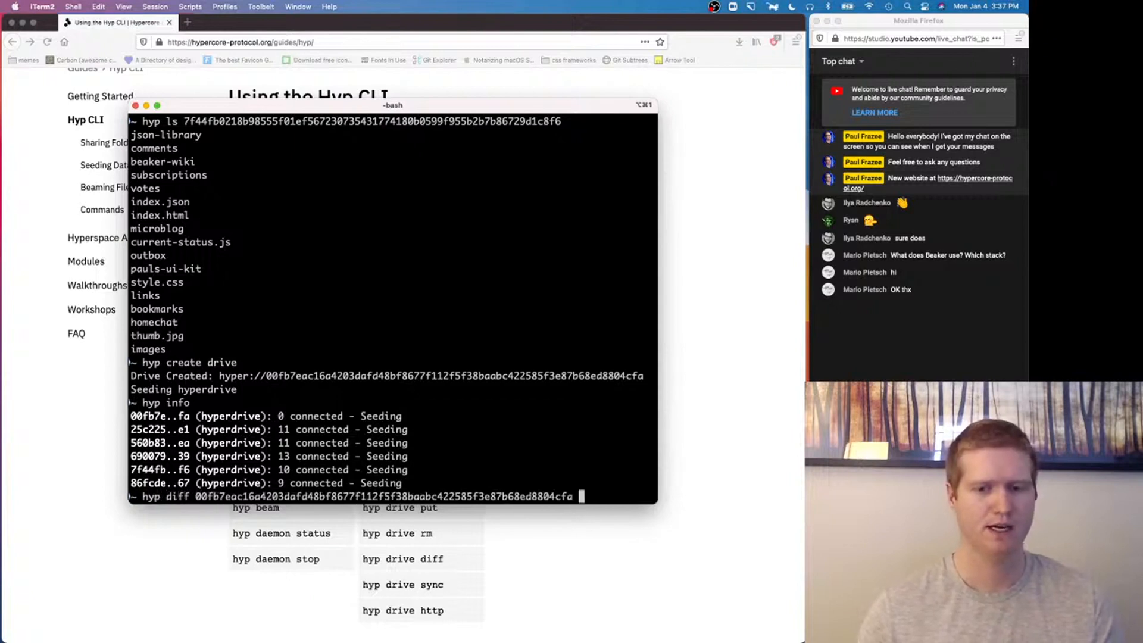
- Diff the new drive against ~/tmp/bar, then start the reverse diff from ~/tmp/bar
type("~/tmp/bar")
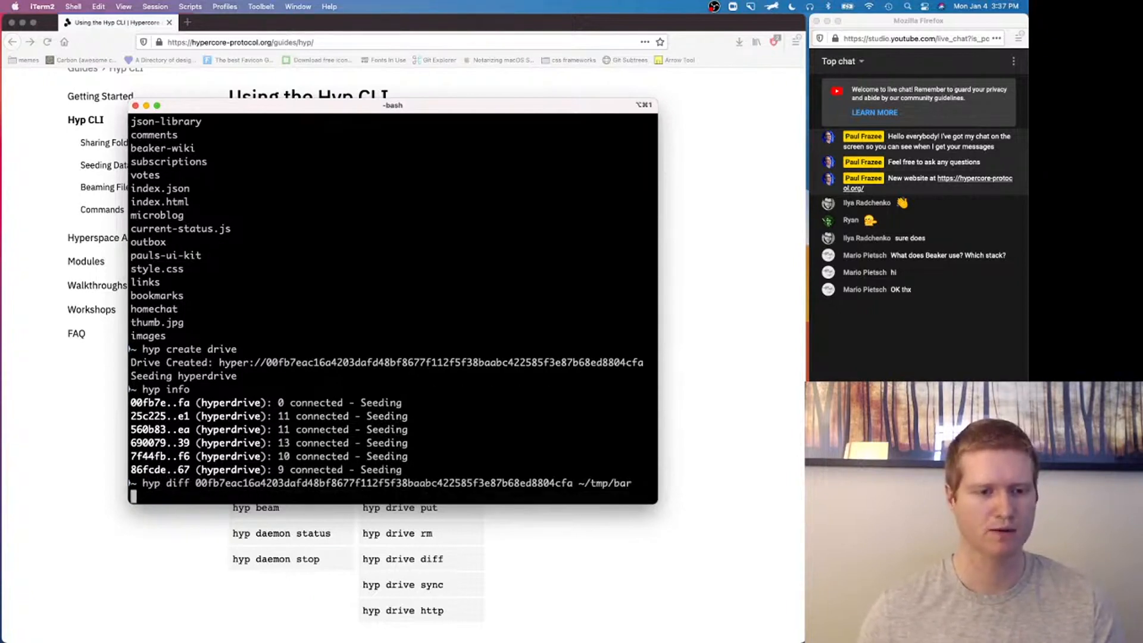
key("Return")
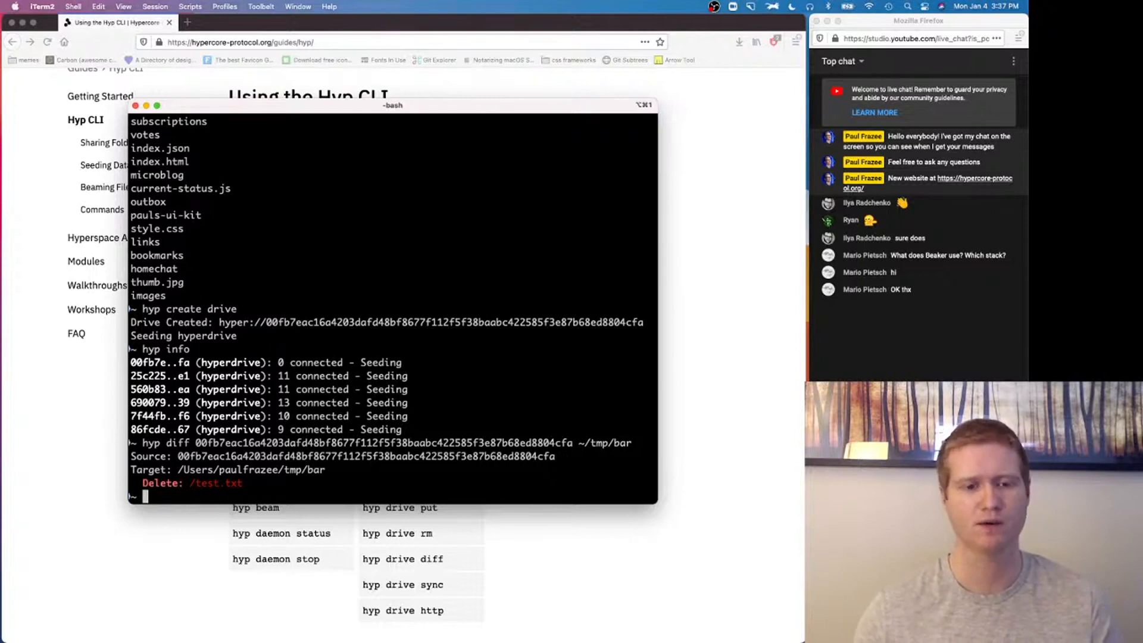
type("hyp")
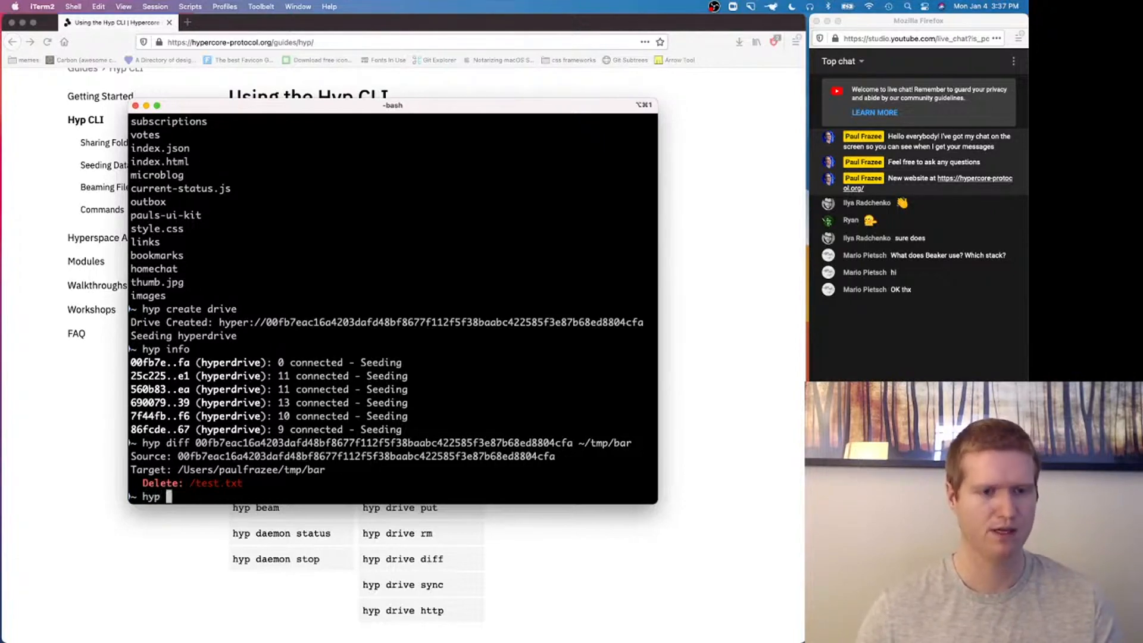
type("diff ~/tmp/bar 00fb7eac16a4203dafd48bf8677f112f5f38baabc422585f3e87b68ed8804cfa")
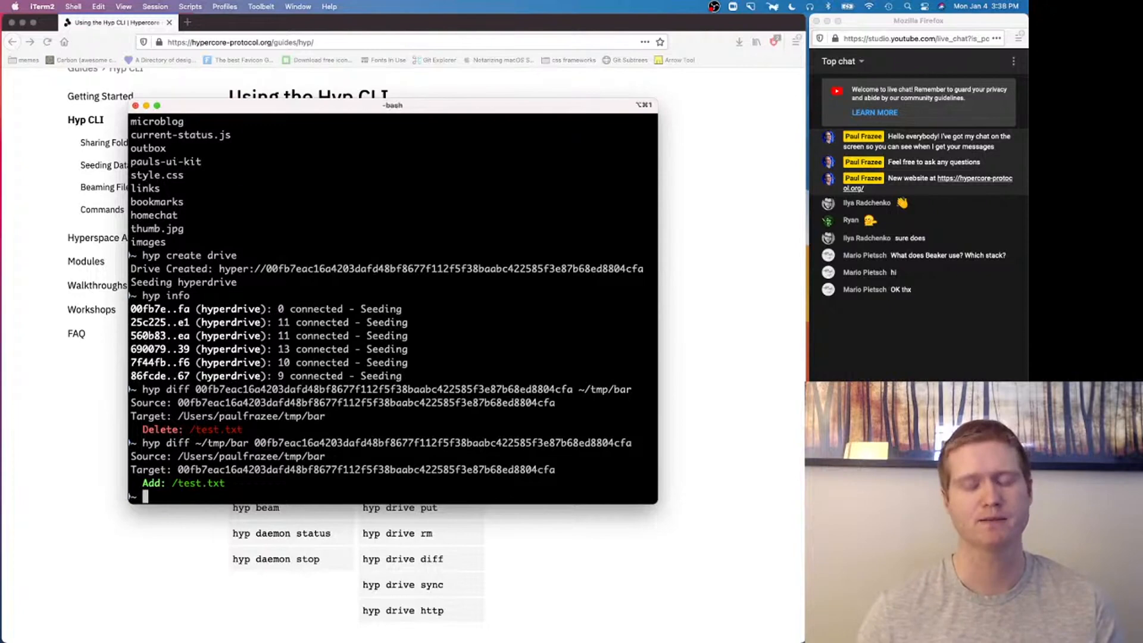
- Show the hyp diff help and its options
type("h")
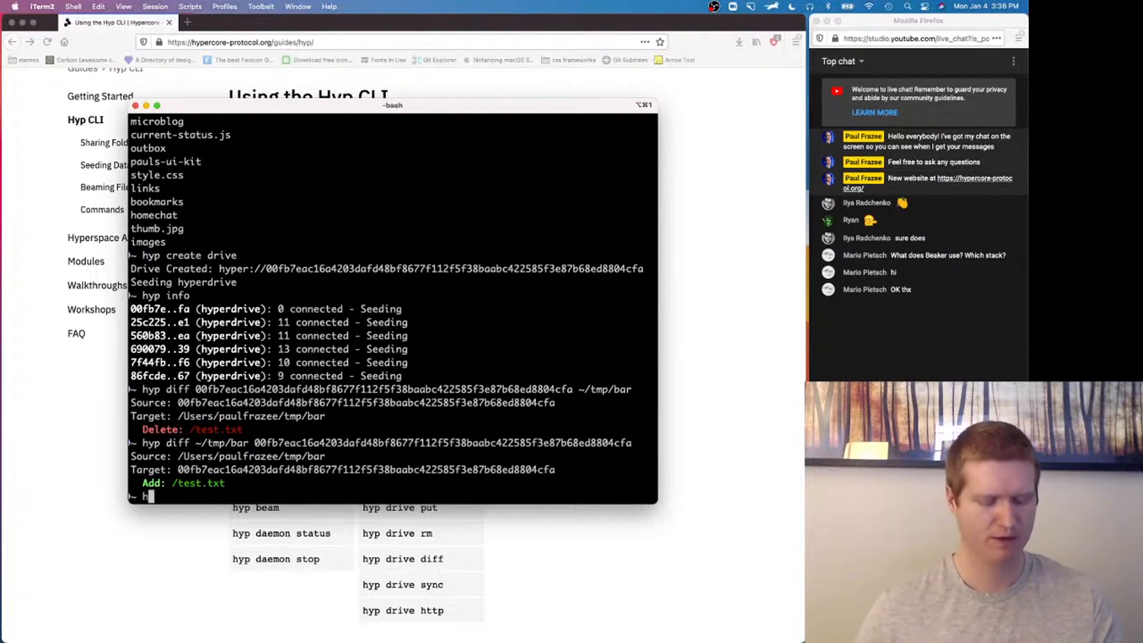
type("hyp diff --he")
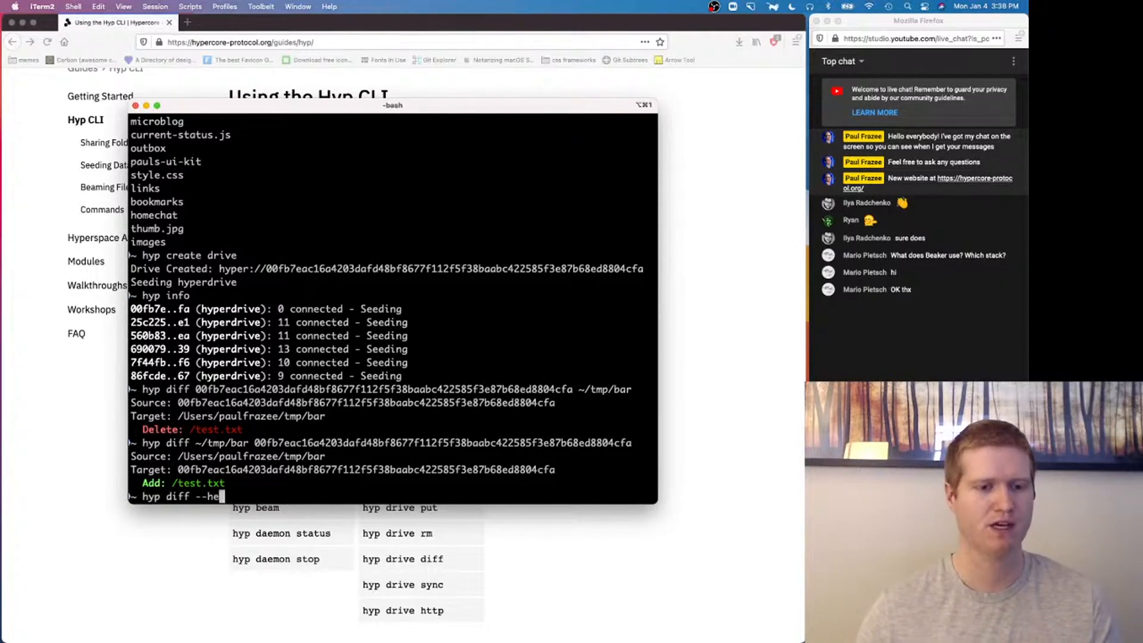
key("Return")
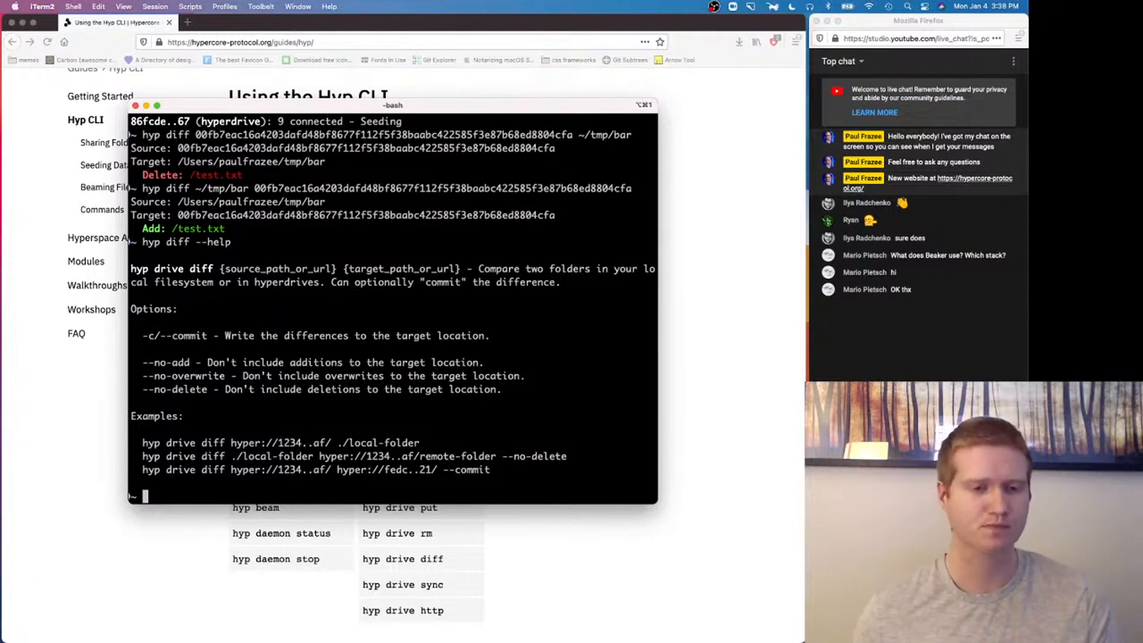
type("hyp s")
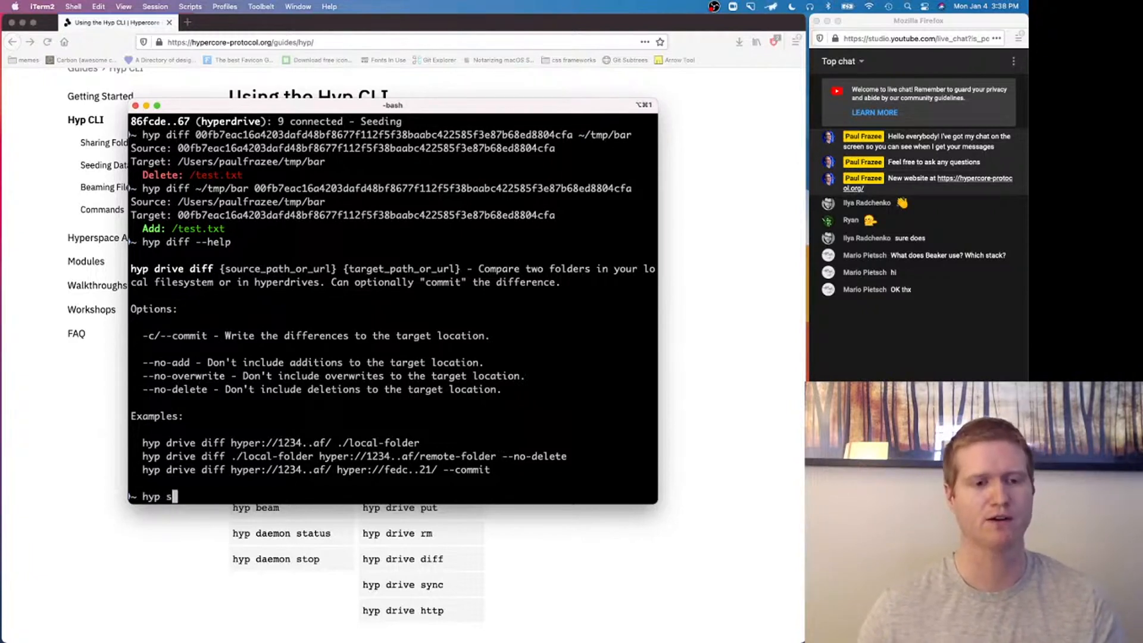
type("ync -")
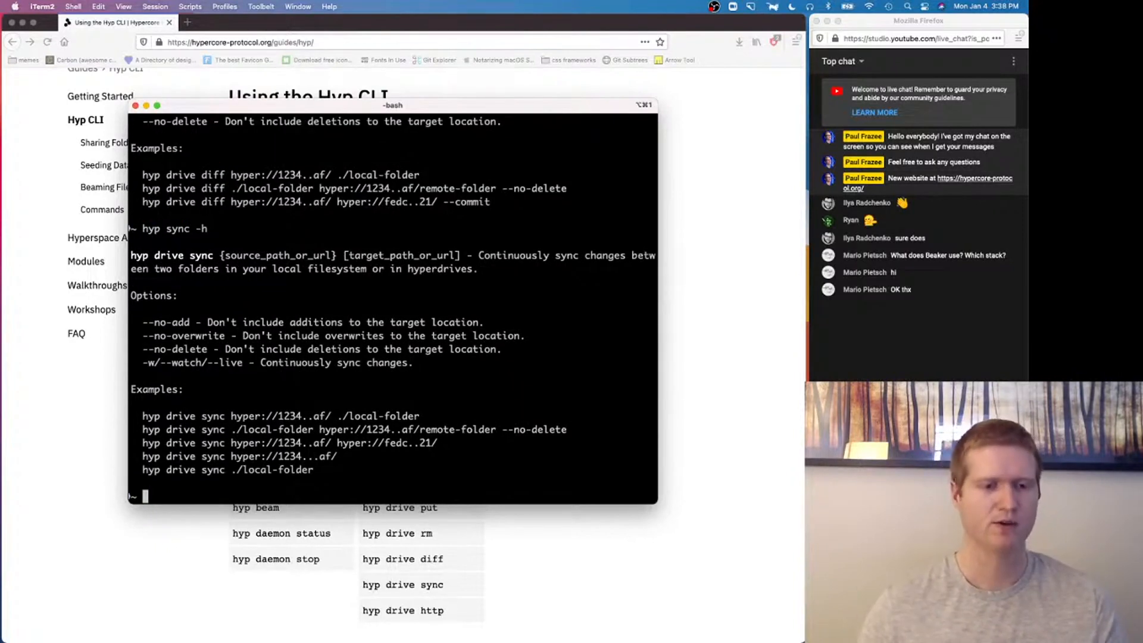
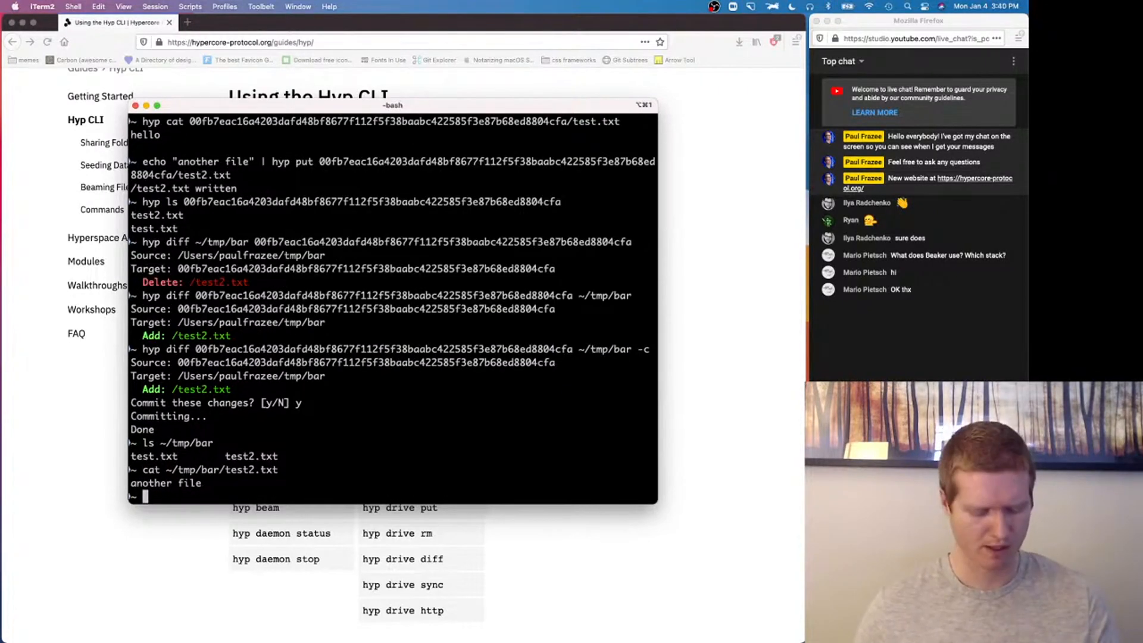
- Check the sync help, then start a watched sync from ~/tmp/bar to drive 00fb7eac…, confirming y
type("hyp sync -h")
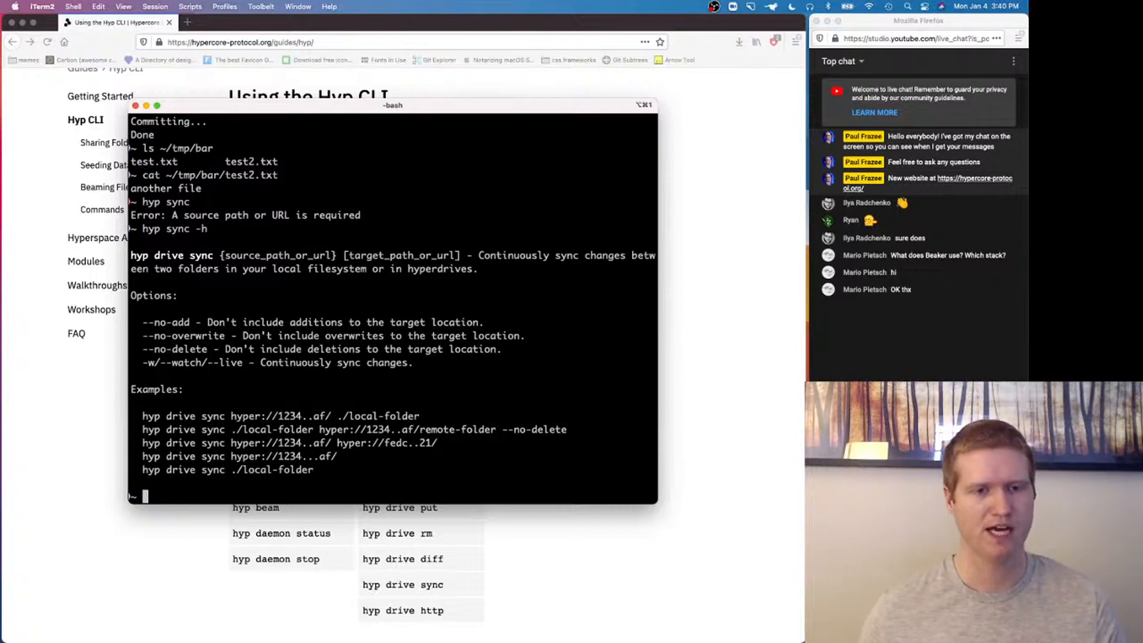
type("hyp diff 00fb7eac16a4203dafd48bf8677f112f5f38baabc422585f3e87b68ed8804cfa ~/tmp/bar -c")
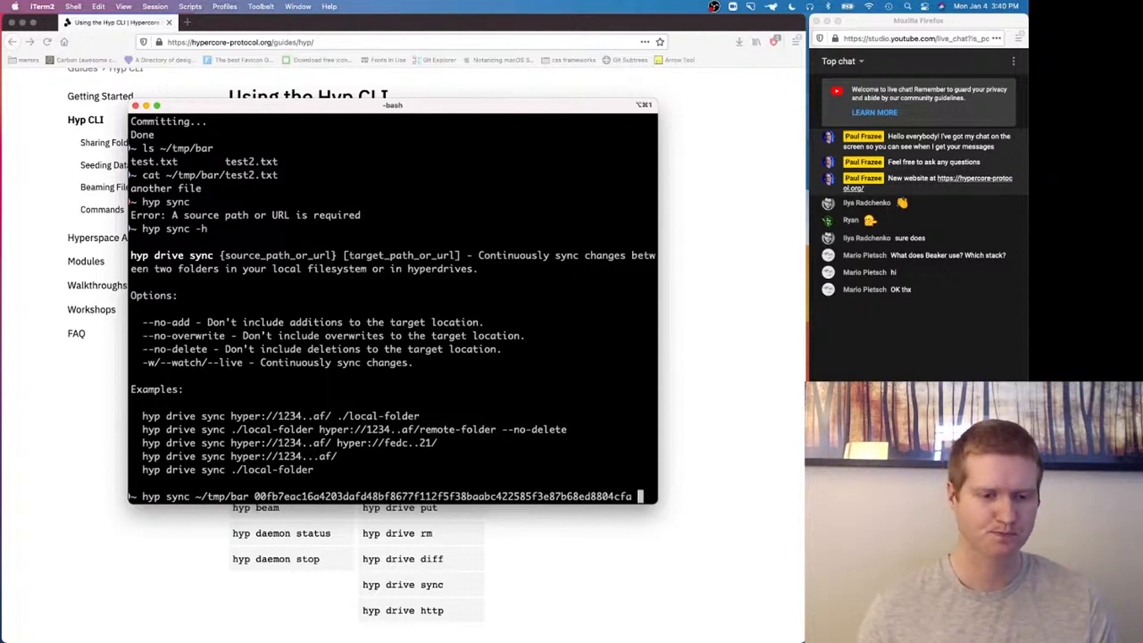
type("-w")
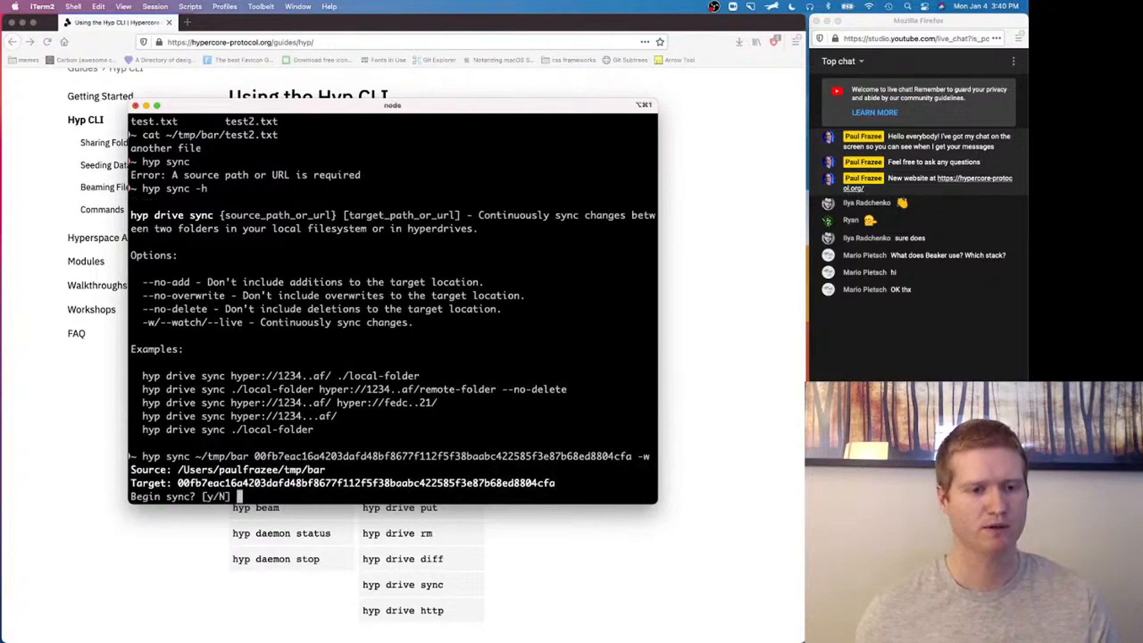
type("y")
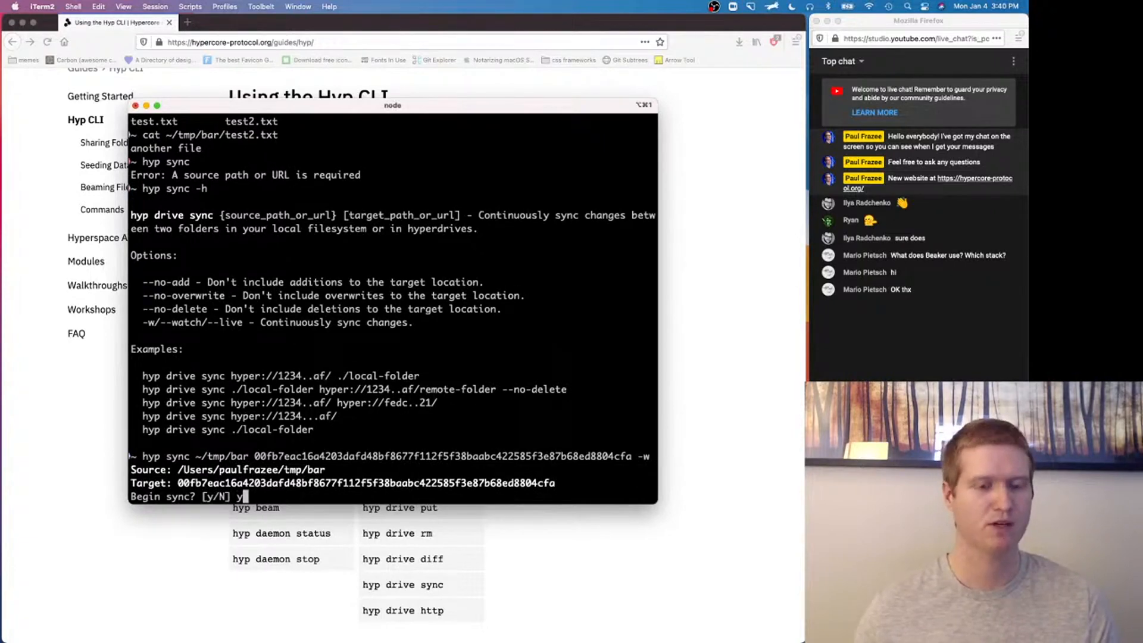
key("enter")
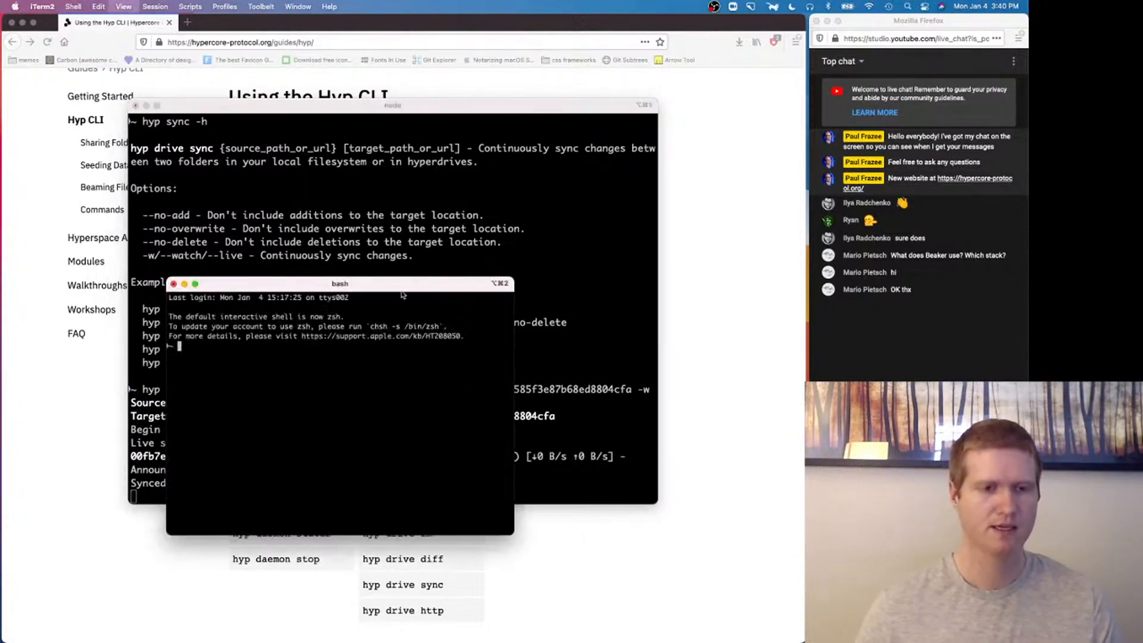
- In a second shell in ~/tmp/bar, echo "yet another file" into a file, then stop syncing
type("cd tmp/bar")
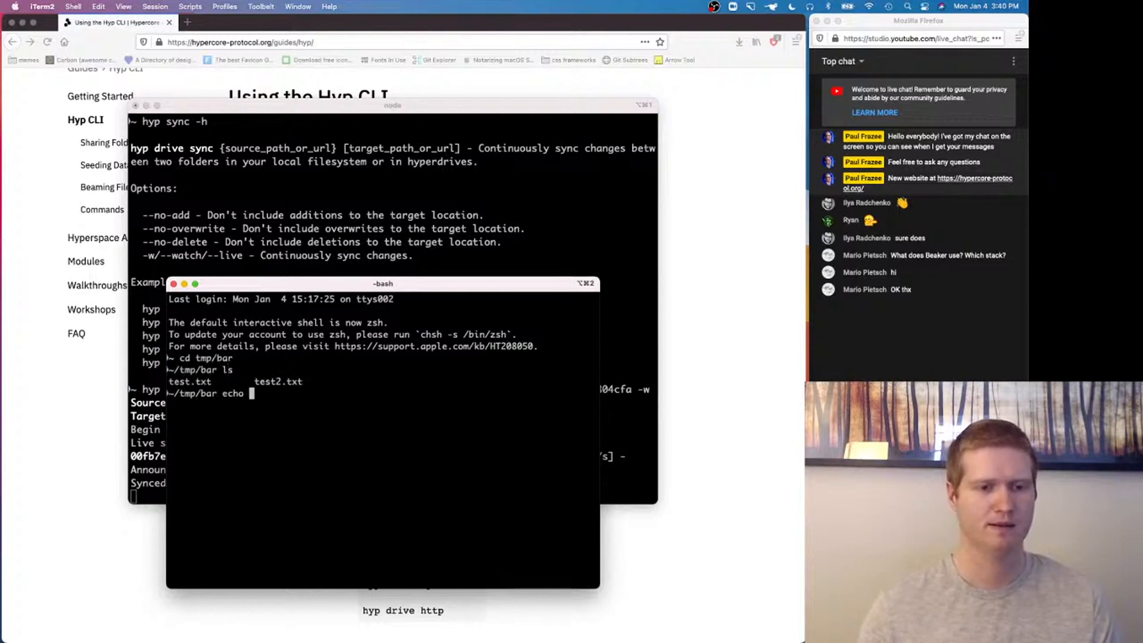
type("\"yet another file")
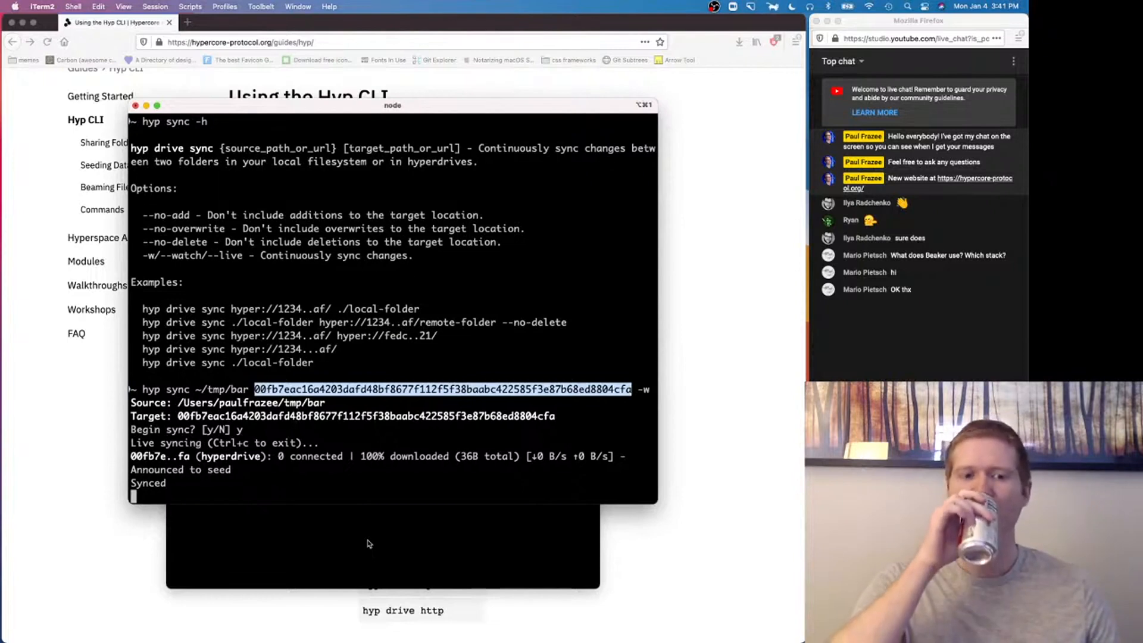
key("ctrl+c")
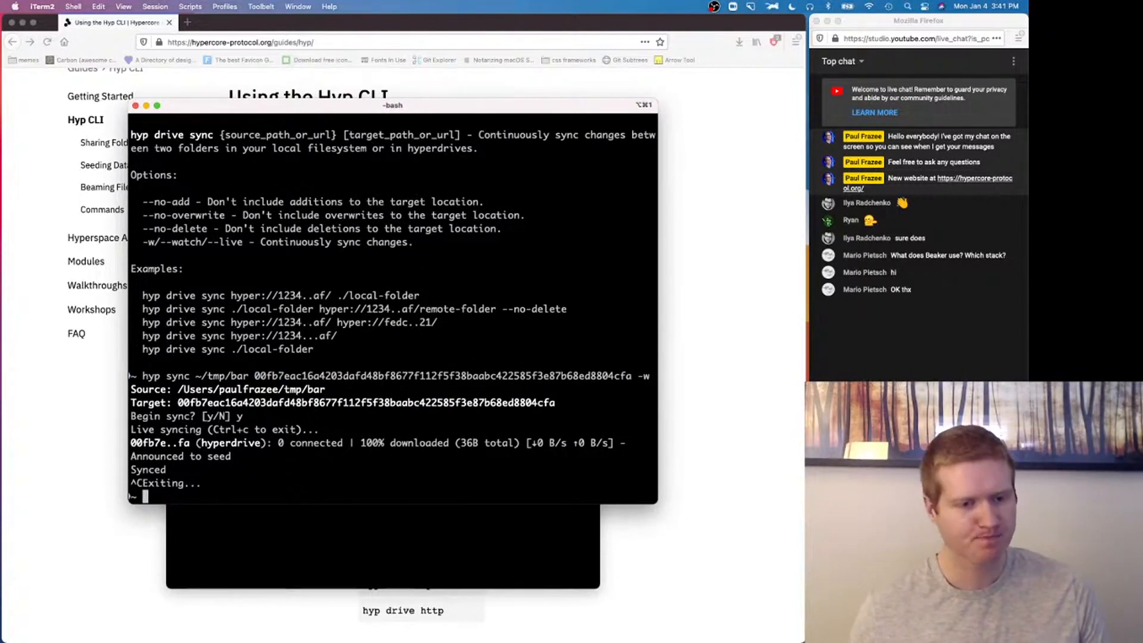
- Run hyp beam to generate a passphrase and join the DHT, then shut it down
type("hyp")
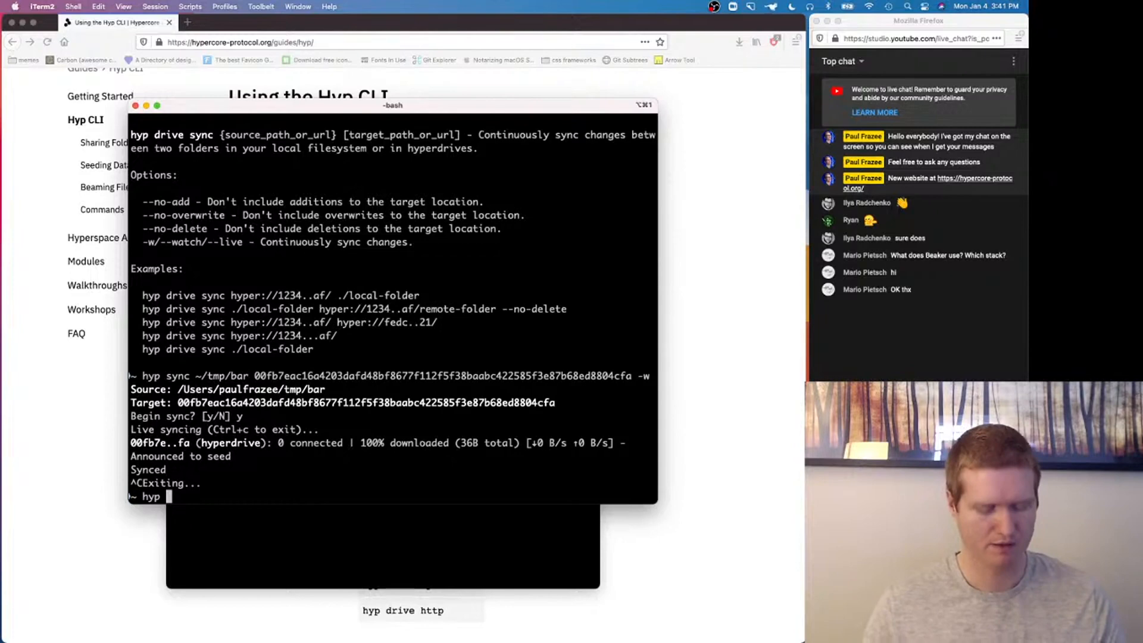
type("beam")
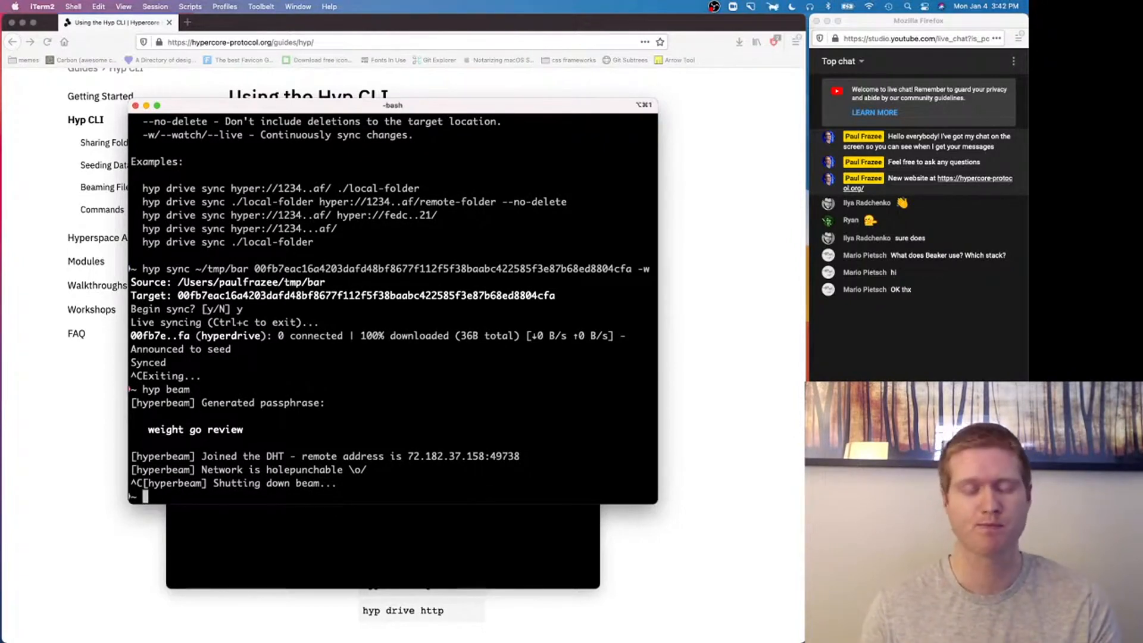
- Beam "this will get hyperbeamed" to the second shell, then start sending test.txt from ~/tmp/bar
type("echo")
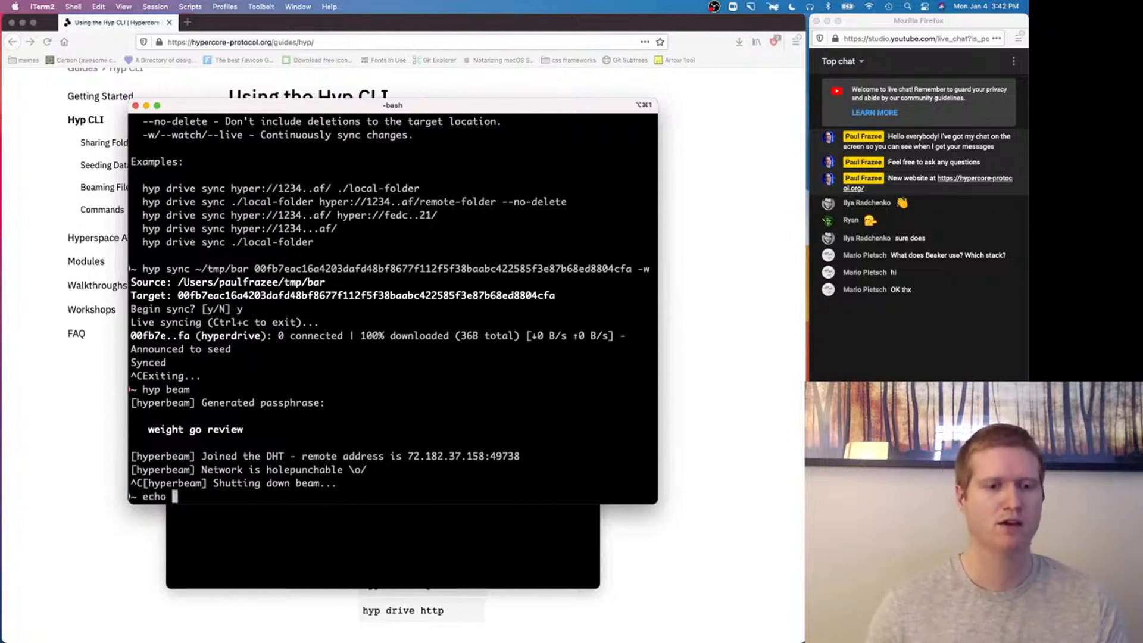
type("\"this will get hyperbeamed")
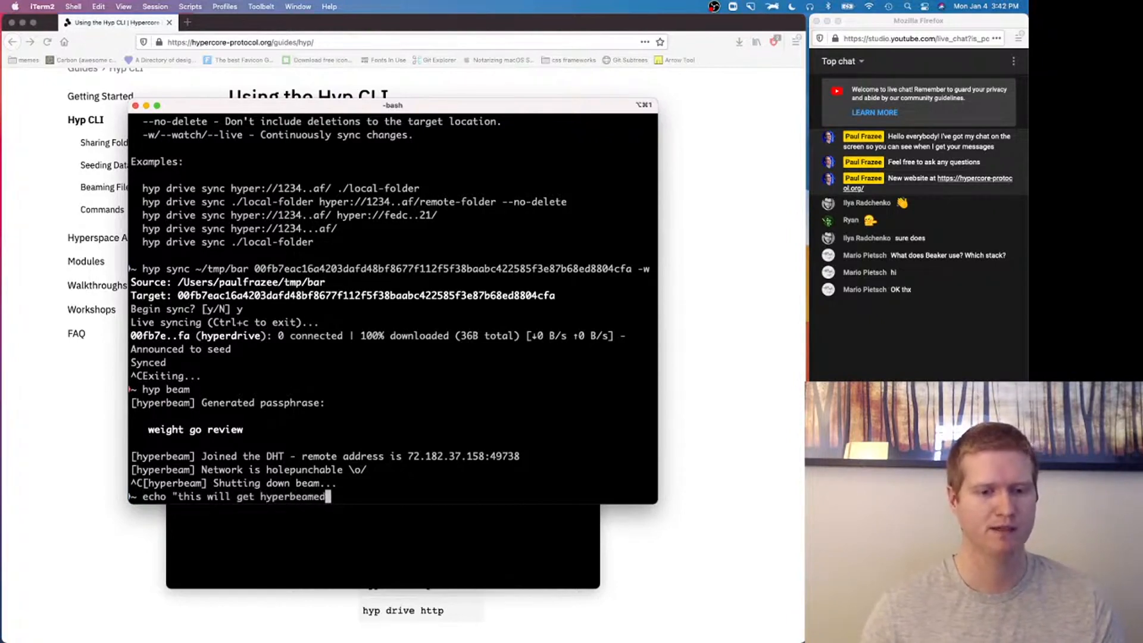
type("| hyp beam")
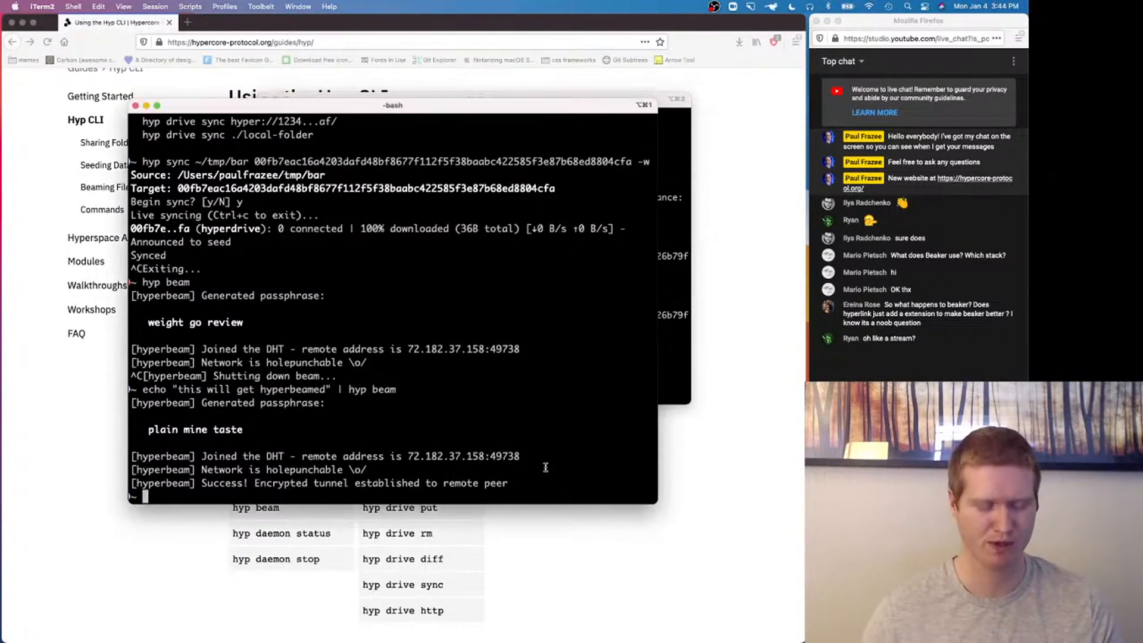
type("cd tmp/ba")
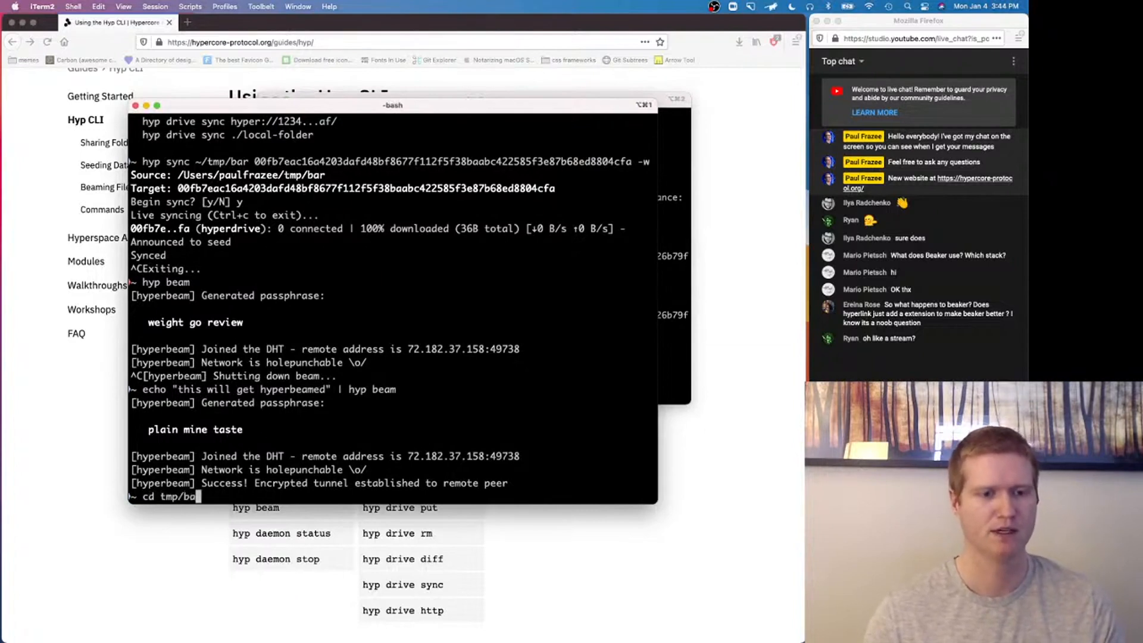
type("cat test.txt |")
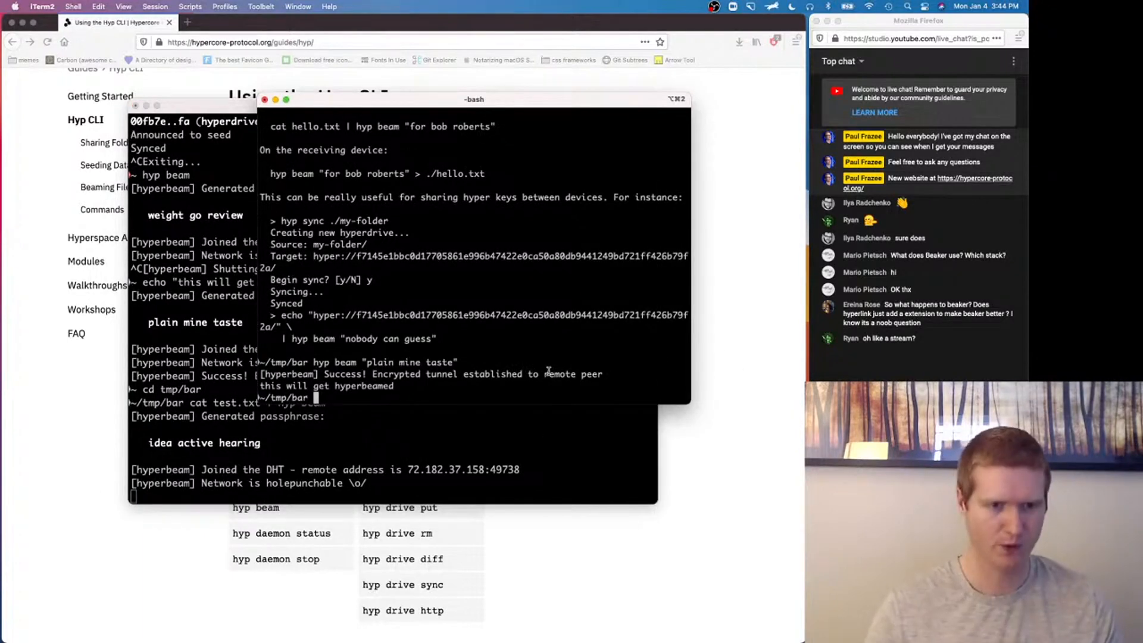
type("hyp beam idea active hearing > test4.txt")
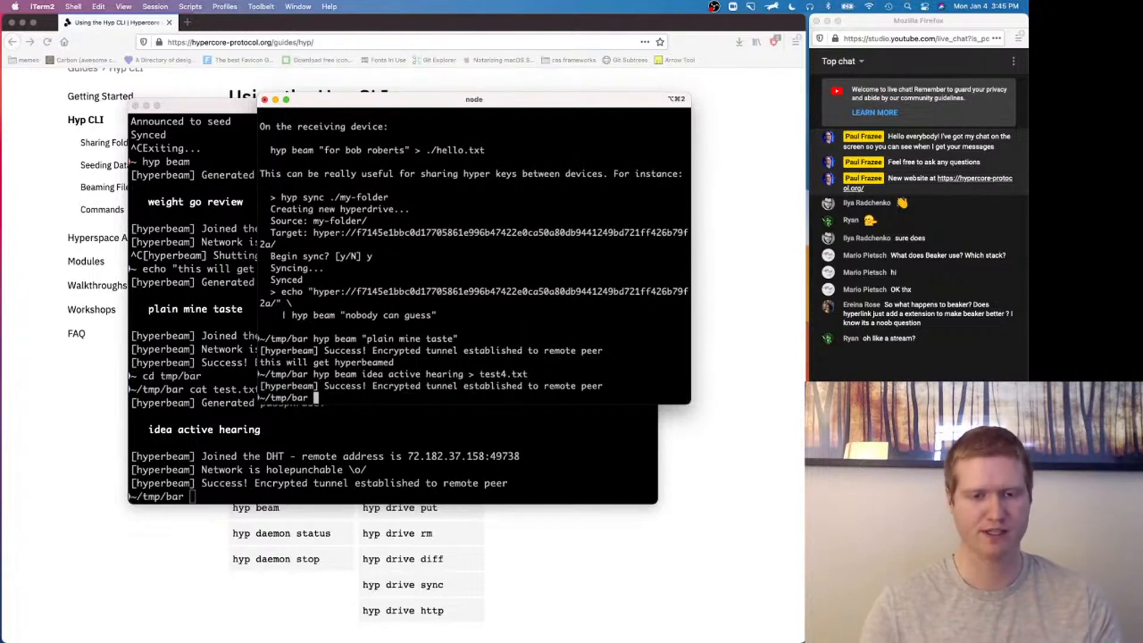
type("cat test")
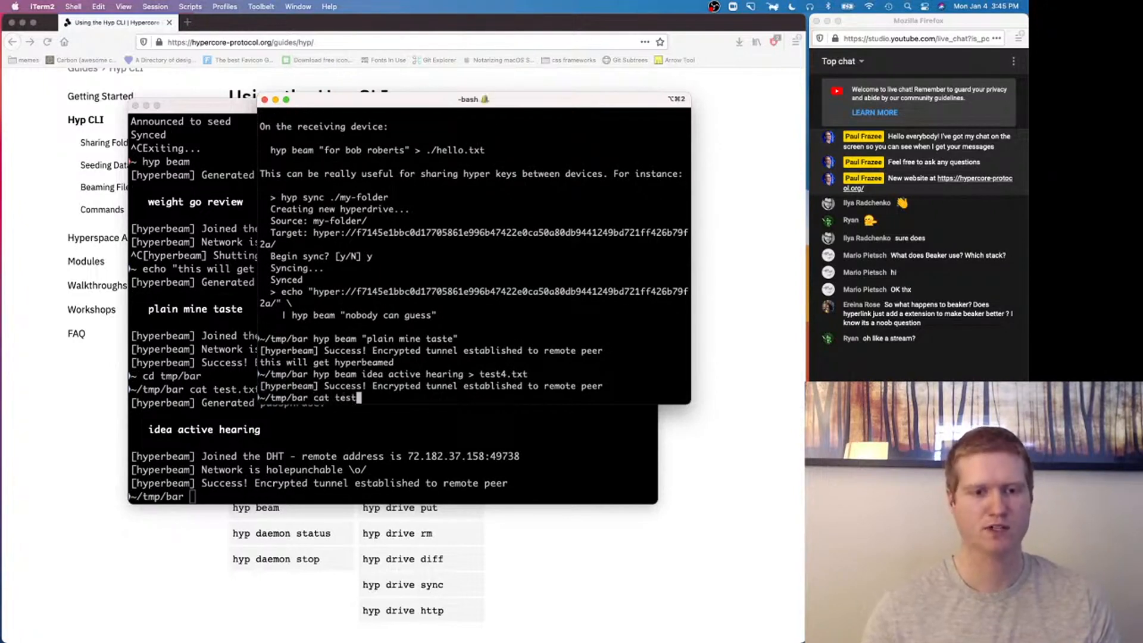